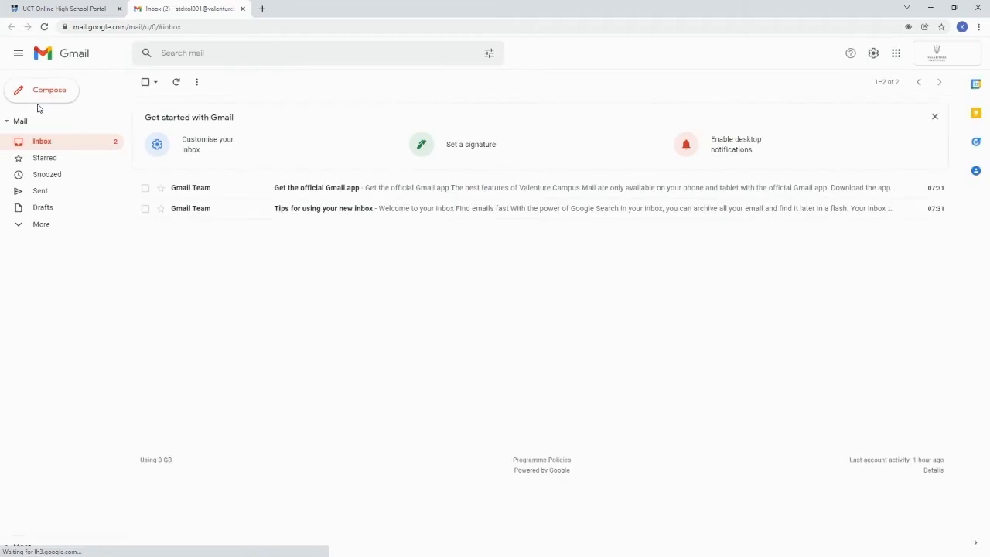
Step: From the mailbox, return to the school portal, view the My Teachers list, and close it
{"action": "left_click", "coordinate": [62, 9]}
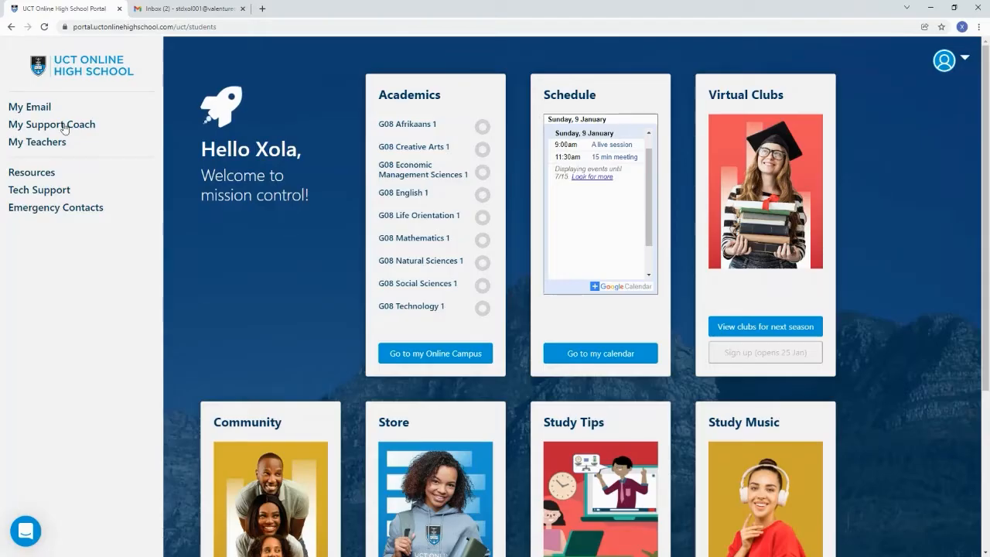
{"action": "mouse_move", "coordinate": [37, 142]}
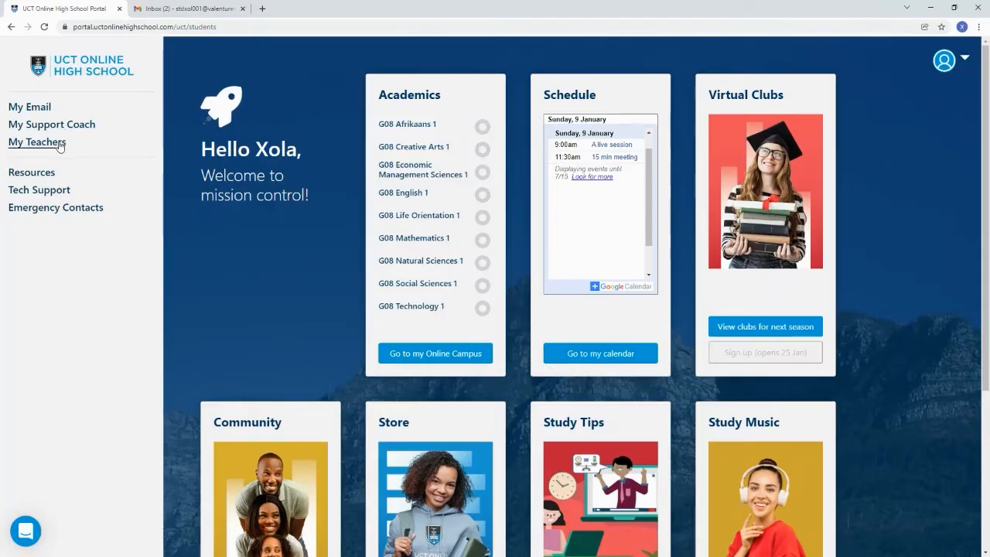
{"action": "left_click", "coordinate": [37, 142]}
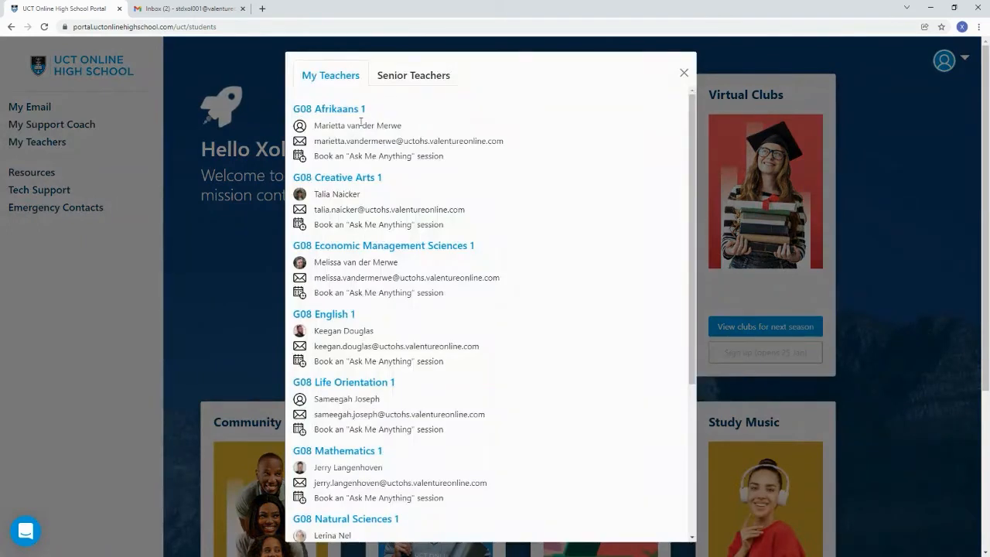
{"action": "mouse_move", "coordinate": [433, 129]}
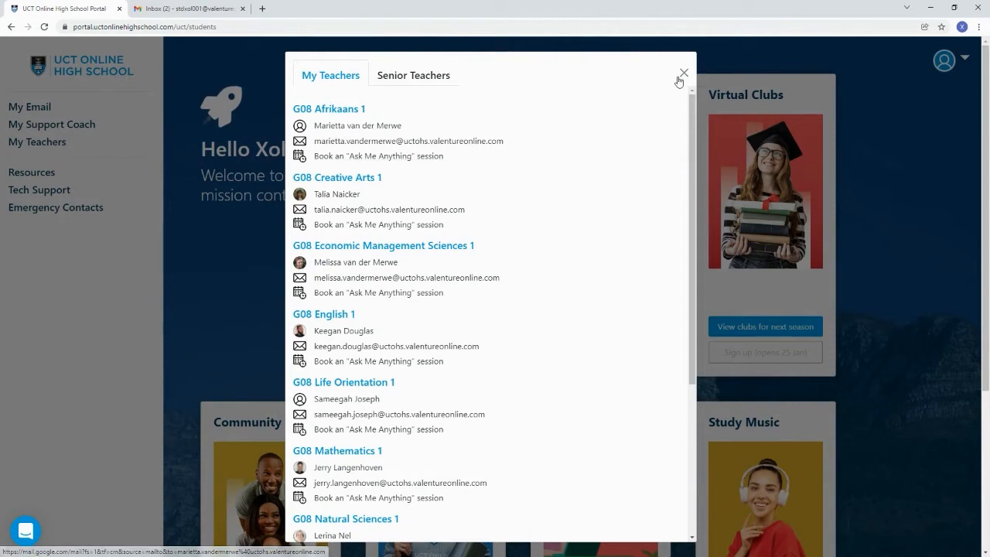
{"action": "left_click", "coordinate": [683, 73]}
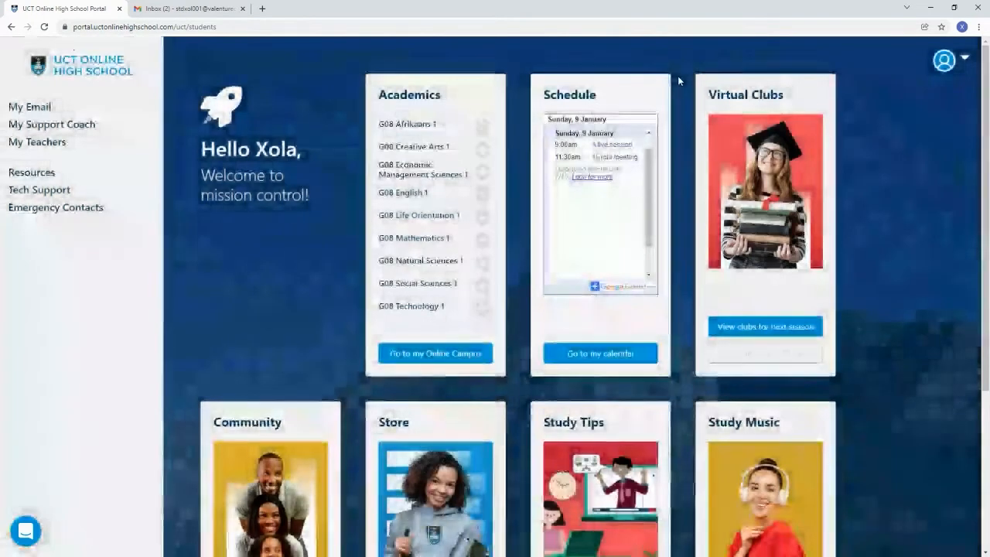
{"action": "left_click", "coordinate": [31, 172]}
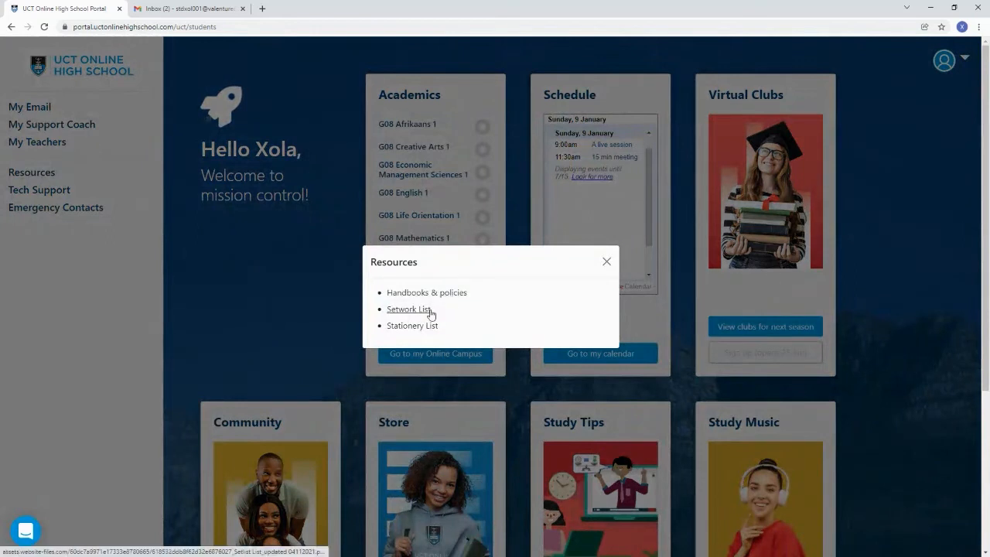
{"action": "mouse_move", "coordinate": [413, 325]}
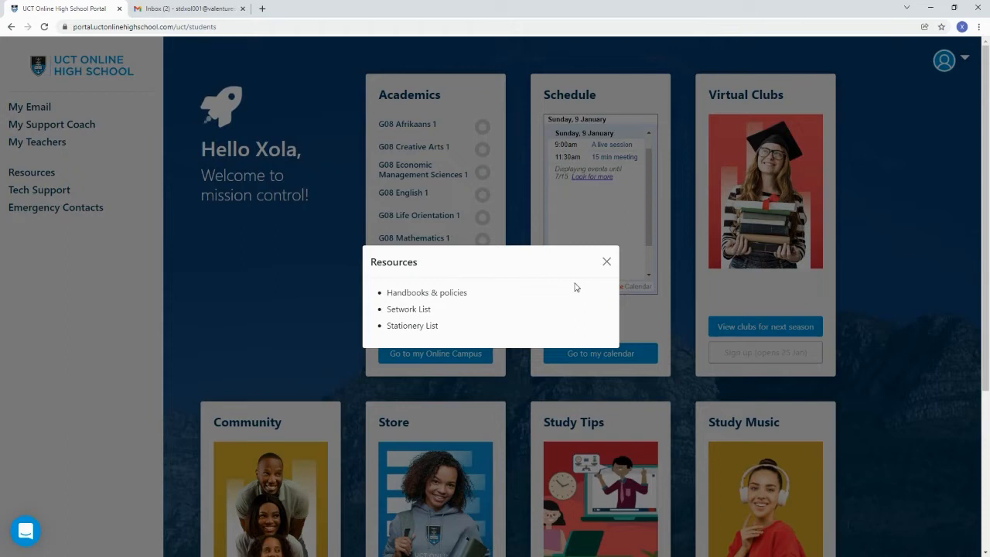
{"action": "left_click", "coordinate": [607, 260]}
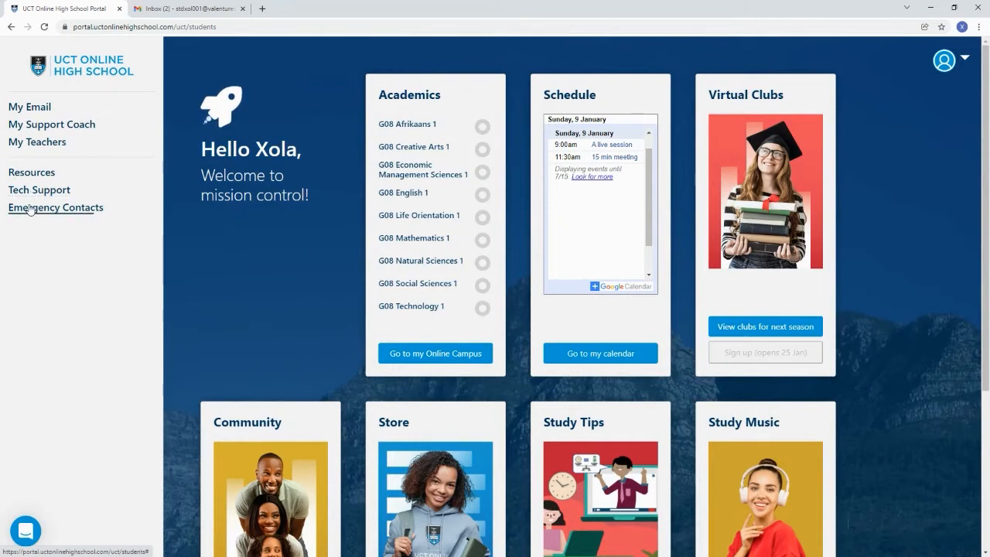
{"action": "left_click", "coordinate": [54, 207]}
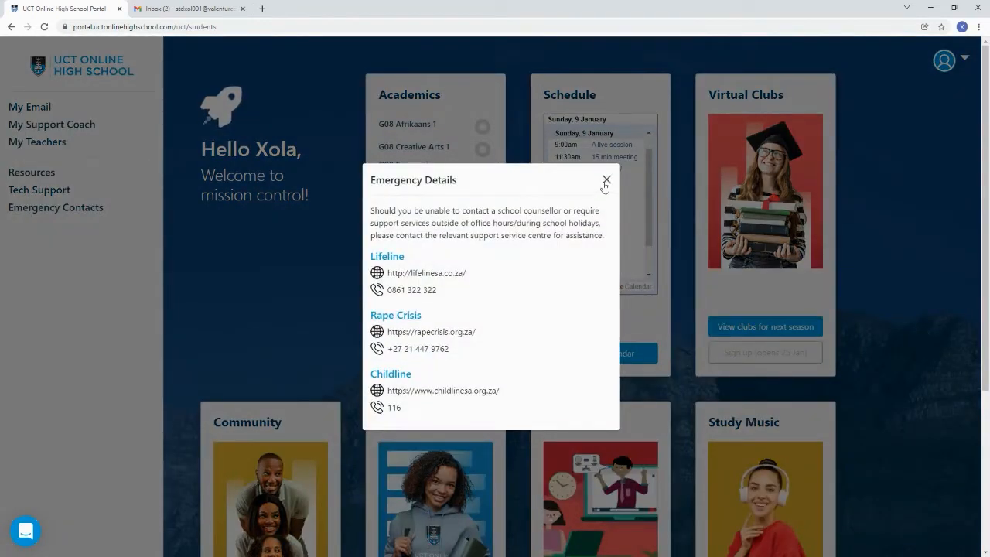
{"action": "left_click", "coordinate": [607, 180]}
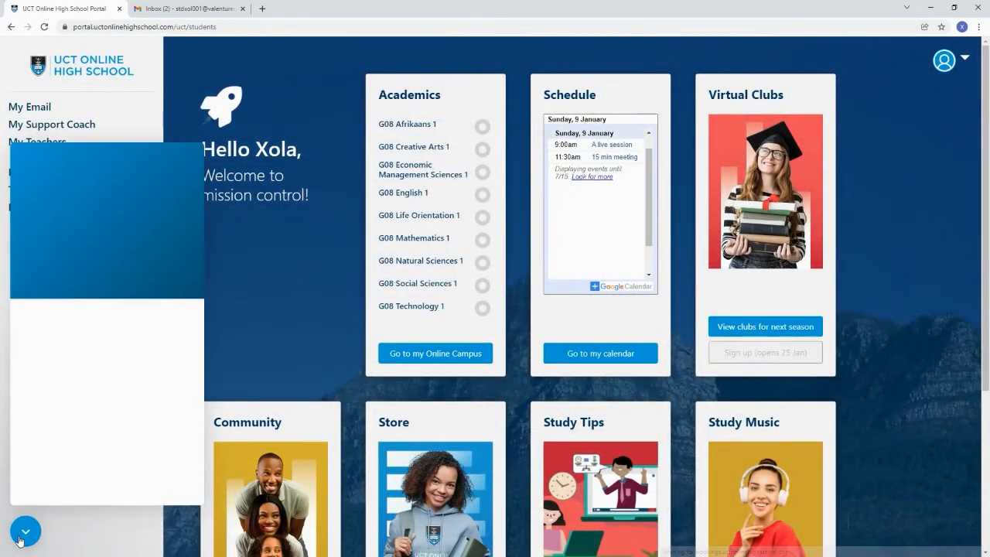
{"action": "left_click", "coordinate": [26, 531]}
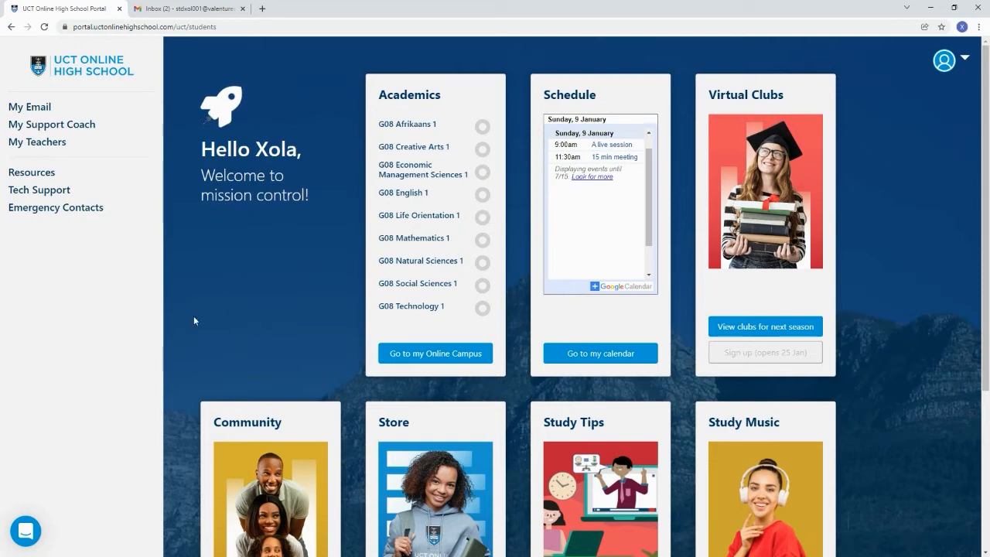
{"action": "mouse_move", "coordinate": [458, 107]}
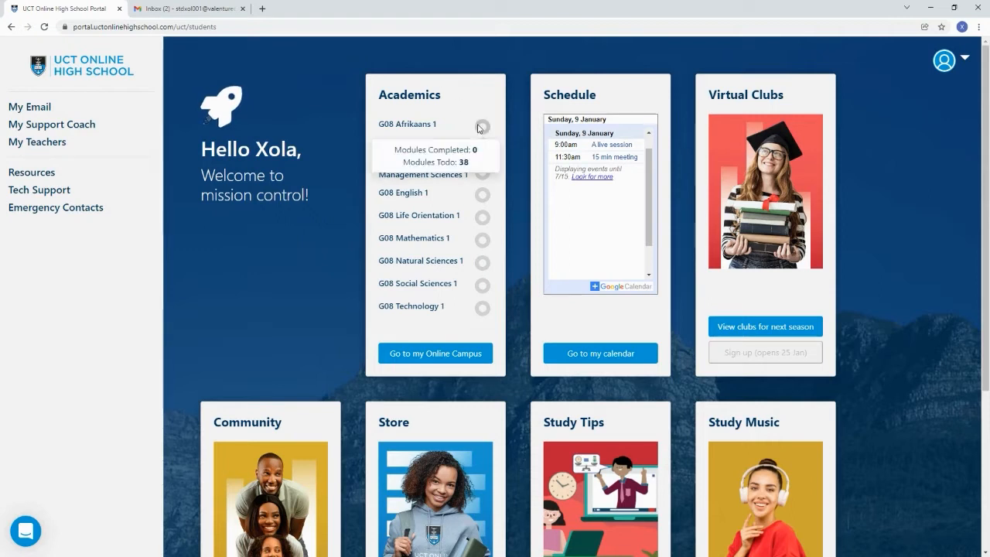
{"action": "mouse_move", "coordinate": [455, 295]}
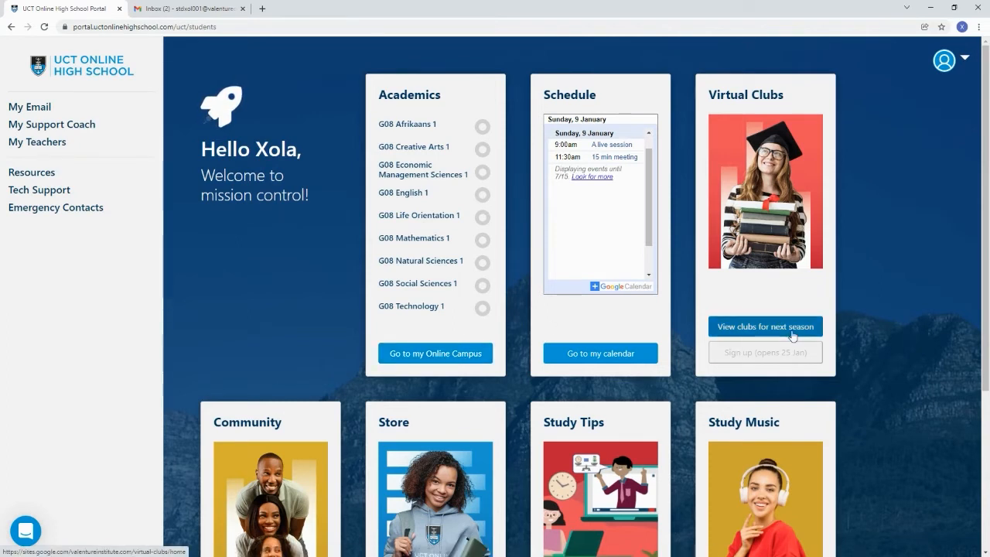
{"action": "mouse_move", "coordinate": [840, 355]}
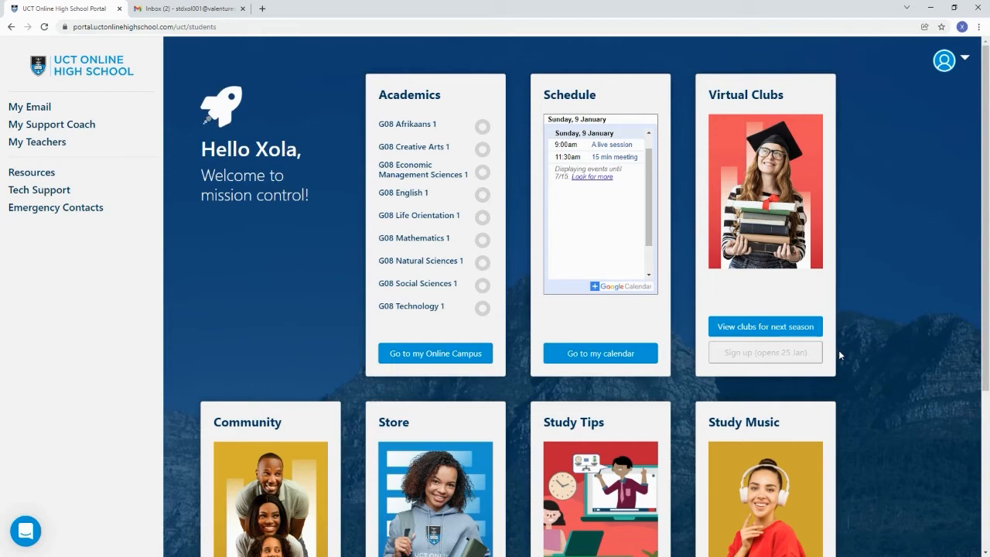
{"action": "scroll", "scroll_direction": "down", "scroll_amount": 3}
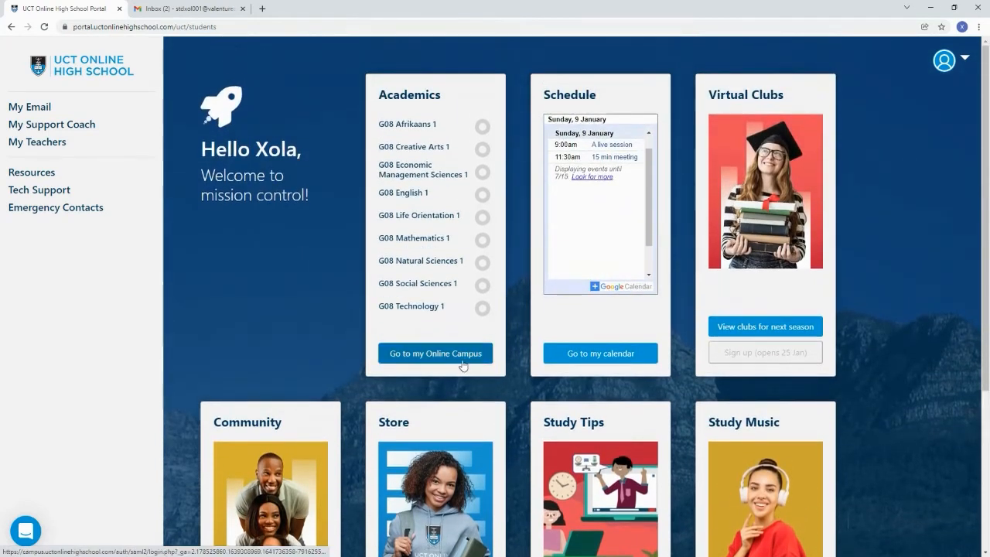
Step: Enter the Online Campus, view the General Orientation Course modules, then return to Dashboard
{"action": "left_click", "coordinate": [436, 352]}
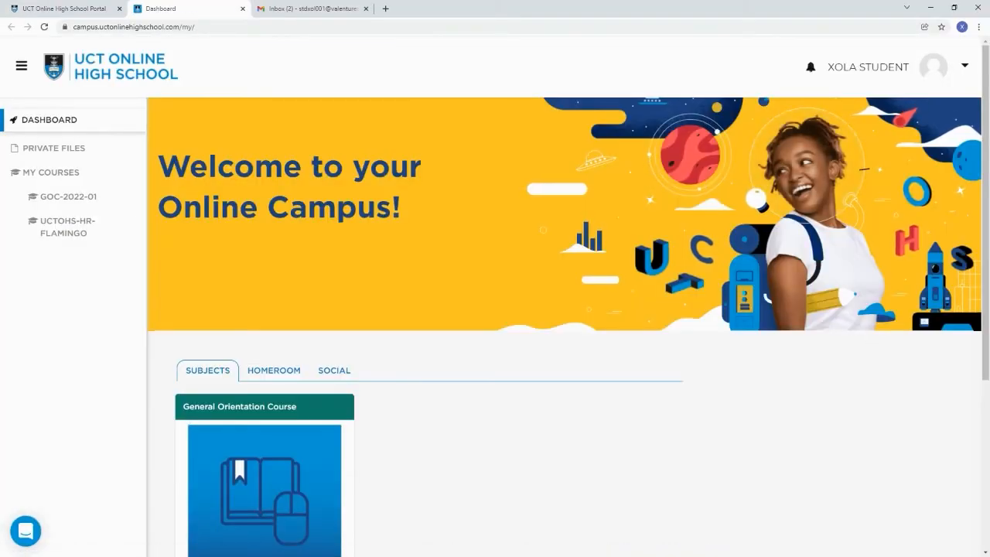
{"action": "scroll", "scroll_direction": "down", "scroll_amount": 3}
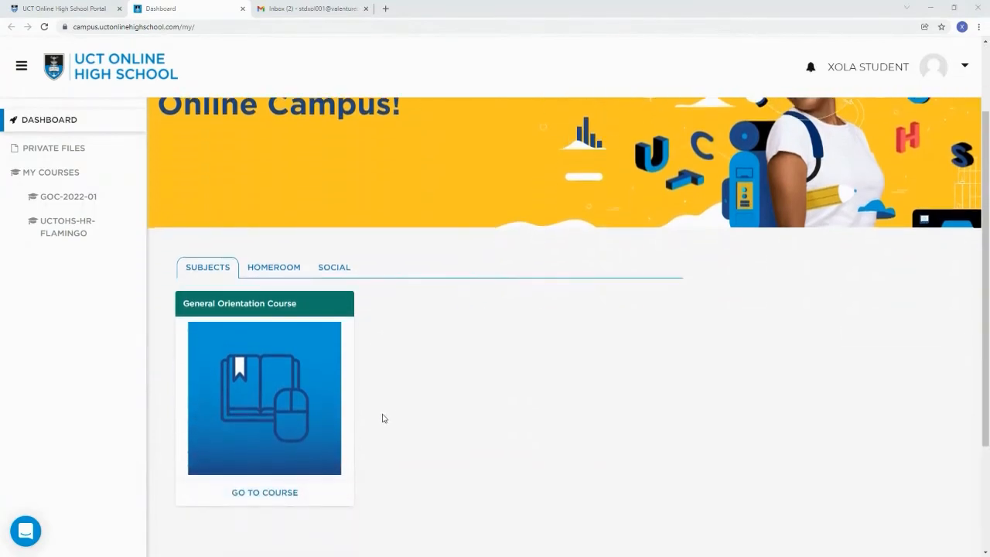
{"action": "mouse_move", "coordinate": [207, 262]}
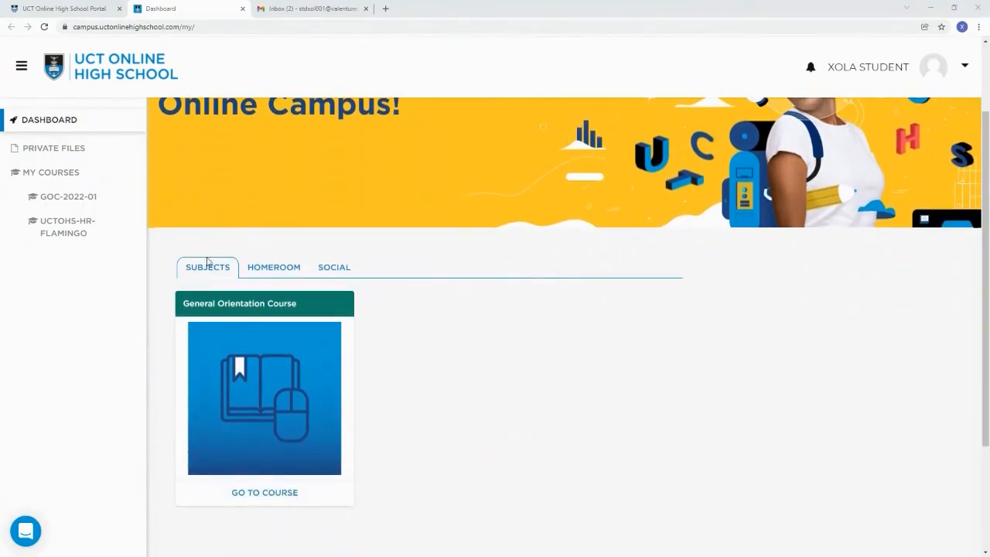
{"action": "mouse_move", "coordinate": [168, 330]}
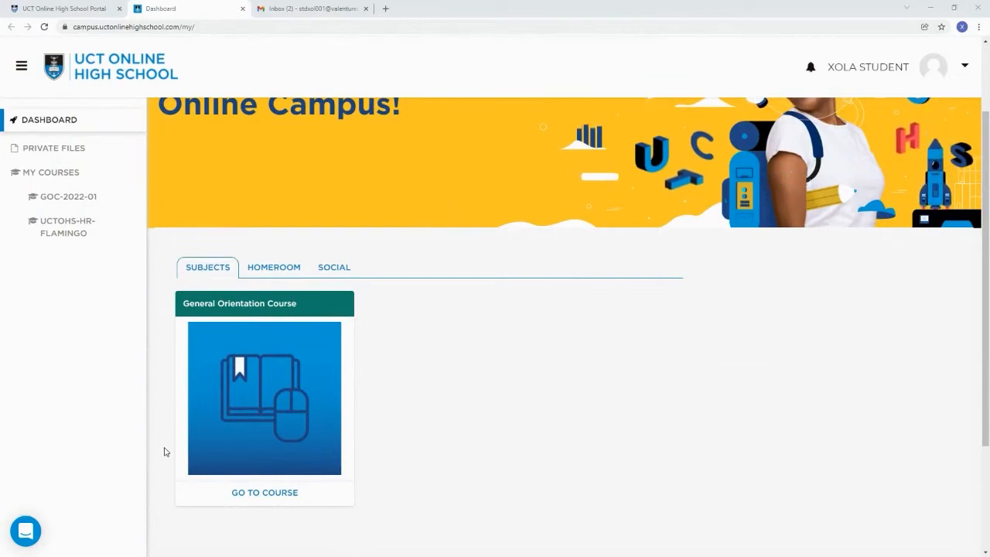
{"action": "left_click", "coordinate": [265, 493]}
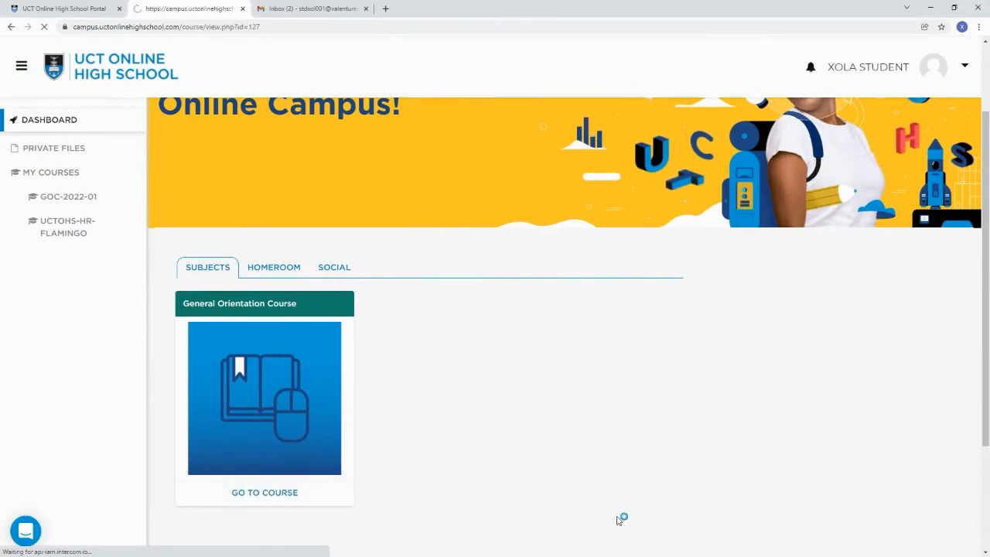
{"action": "left_click", "coordinate": [265, 493]}
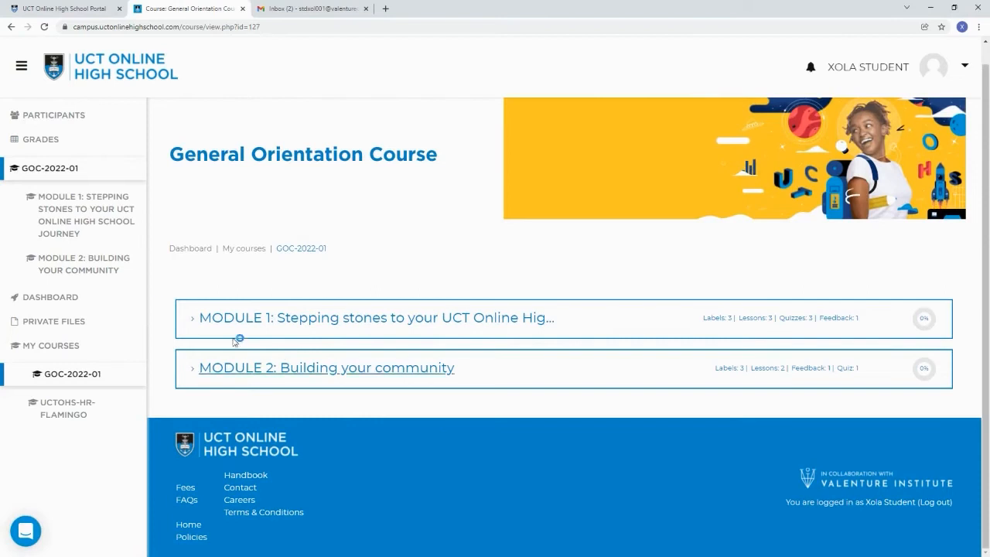
{"action": "left_click", "coordinate": [50, 297]}
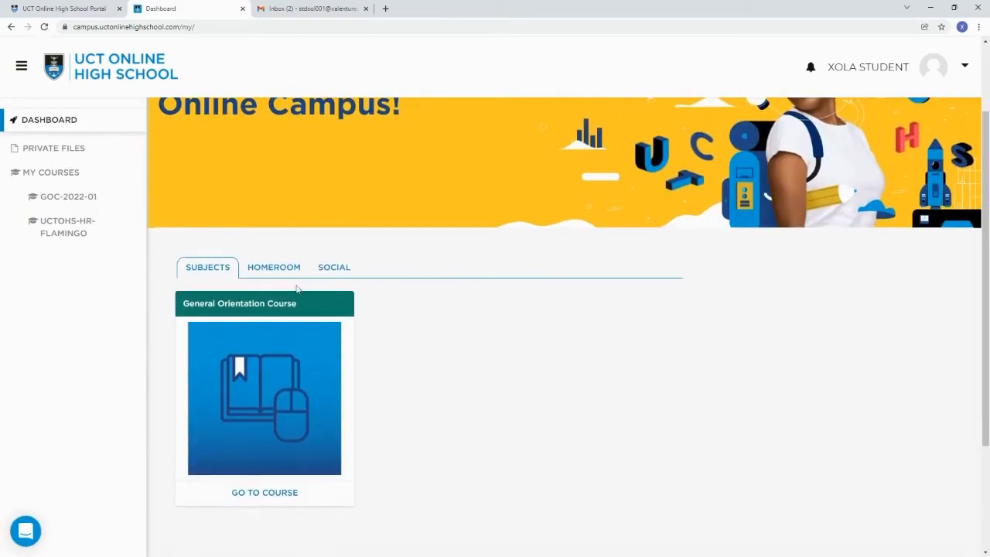
Step: Under the Homeroom tab, open the Flamingo course and scroll through its Learning Compass terms and coach
{"action": "left_click", "coordinate": [273, 267]}
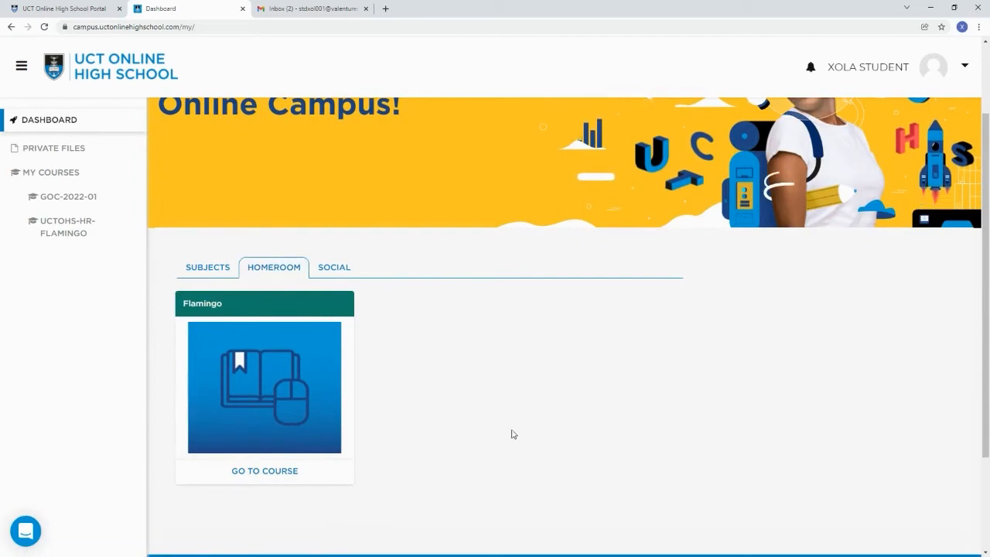
{"action": "scroll", "scroll_direction": "down", "scroll_amount": 3}
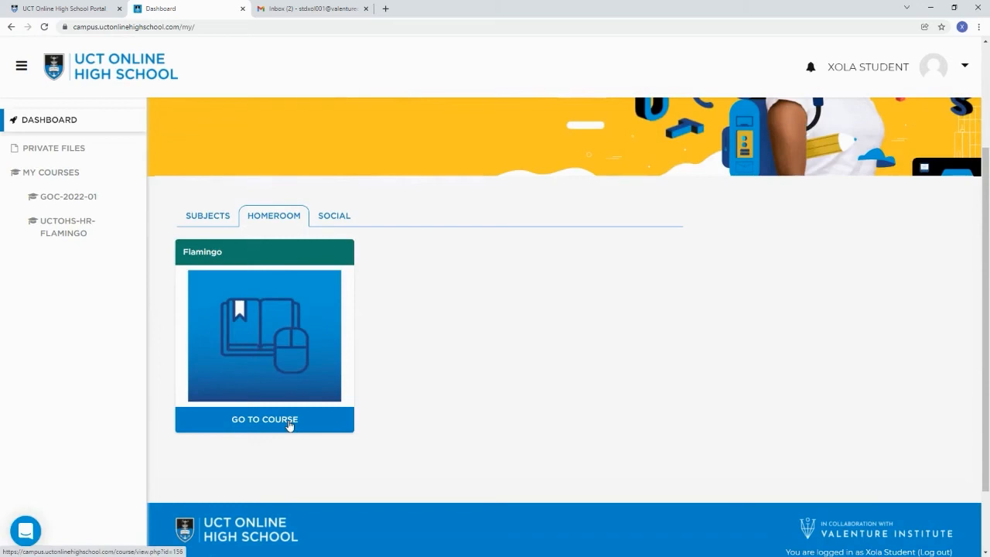
{"action": "left_click", "coordinate": [264, 420]}
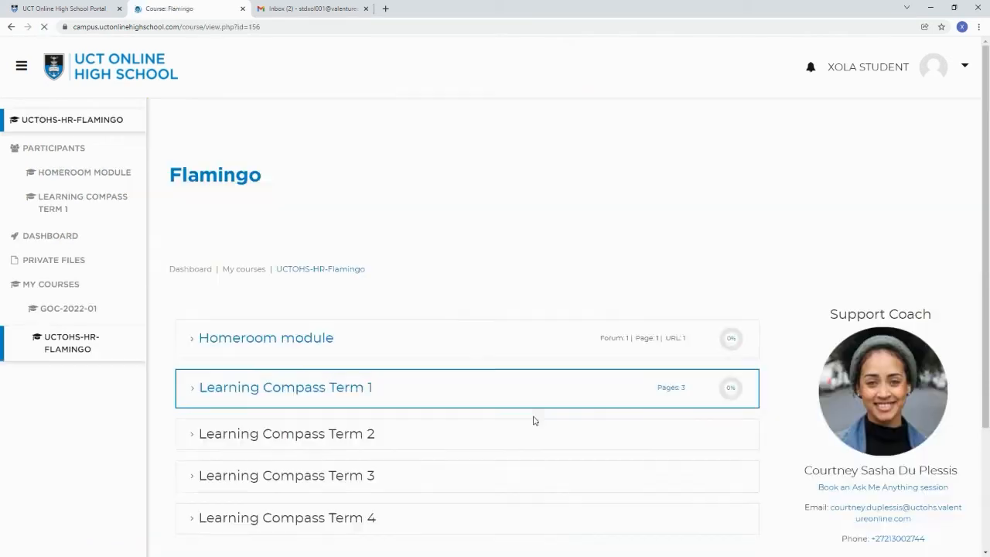
{"action": "scroll", "scroll_direction": "down", "scroll_amount": 3}
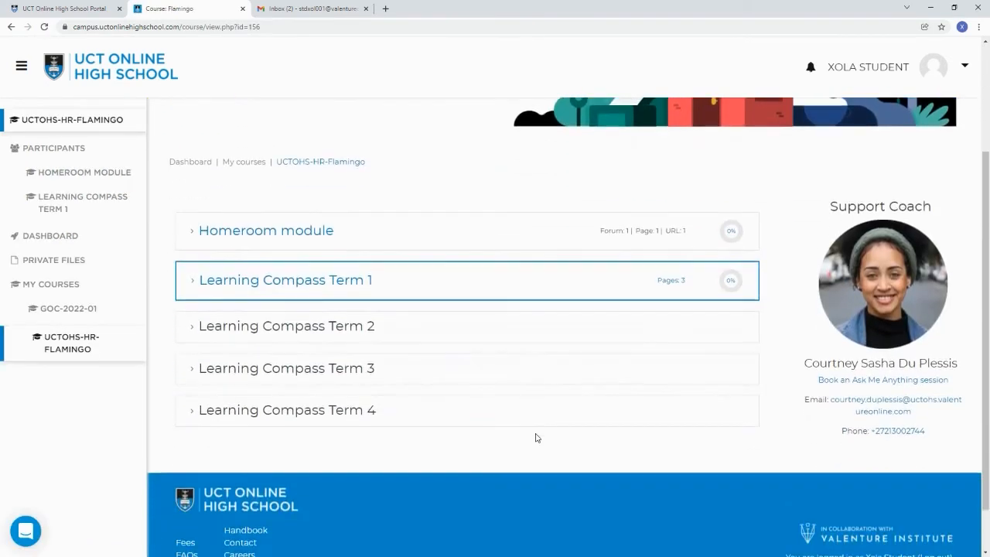
{"action": "mouse_move", "coordinate": [807, 472]}
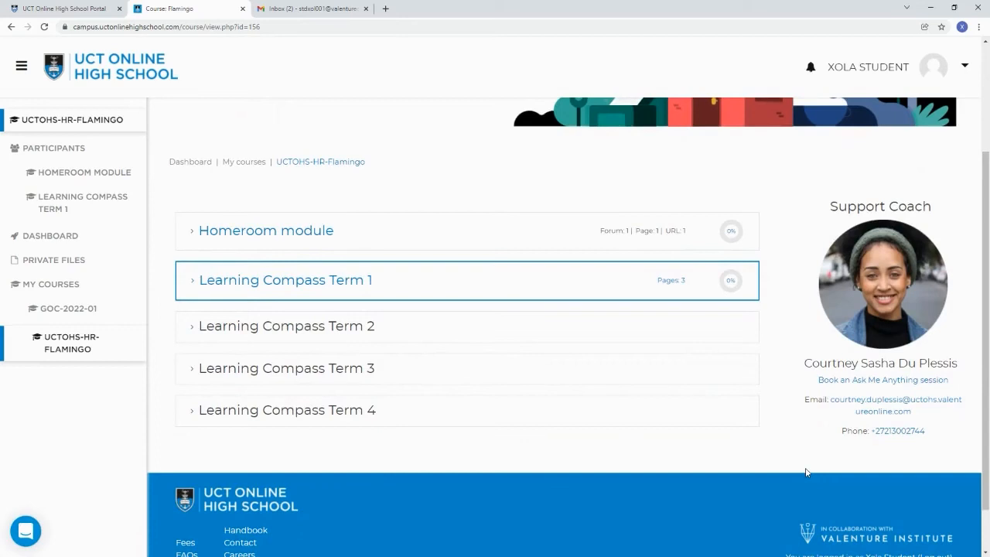
{"action": "mouse_move", "coordinate": [795, 456]}
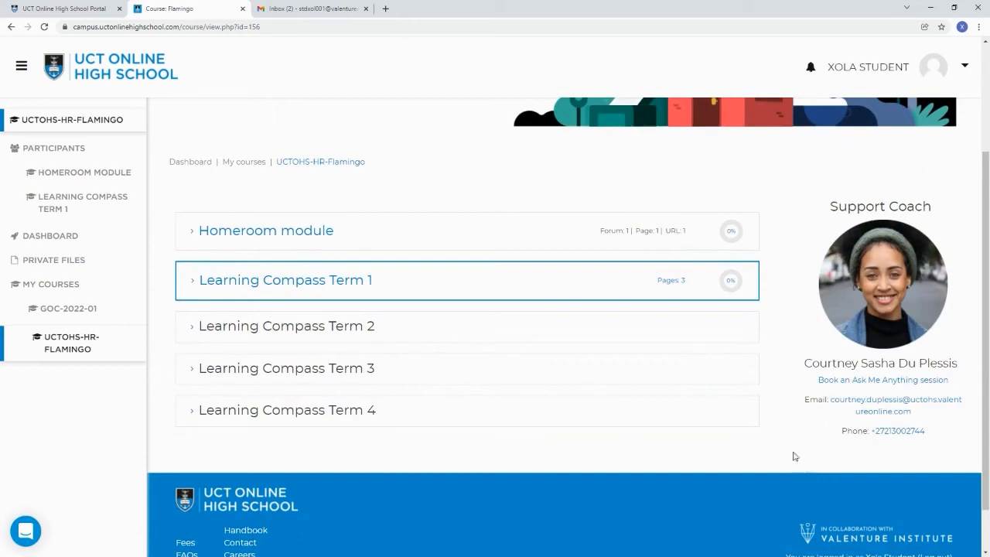
{"action": "mouse_move", "coordinate": [947, 499]}
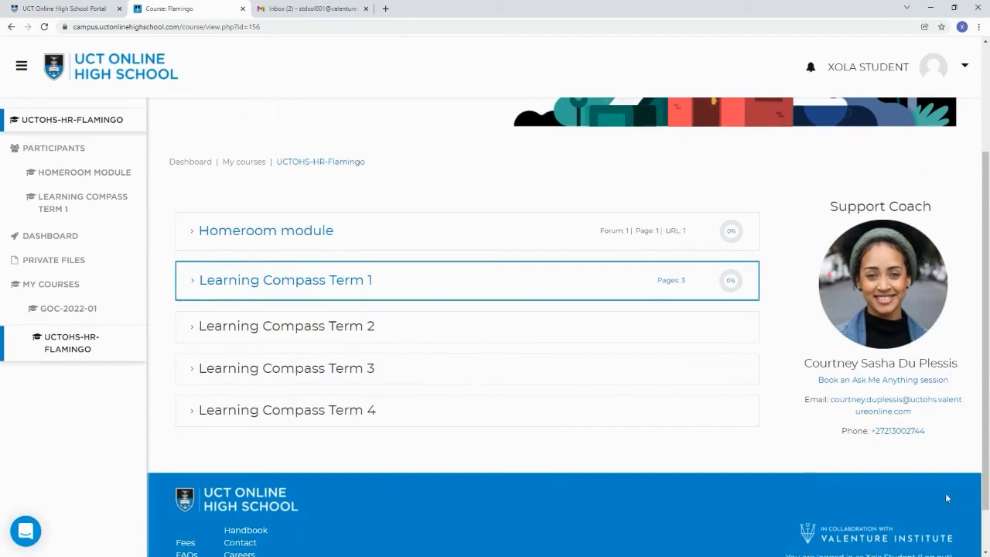
{"action": "mouse_move", "coordinate": [811, 451]}
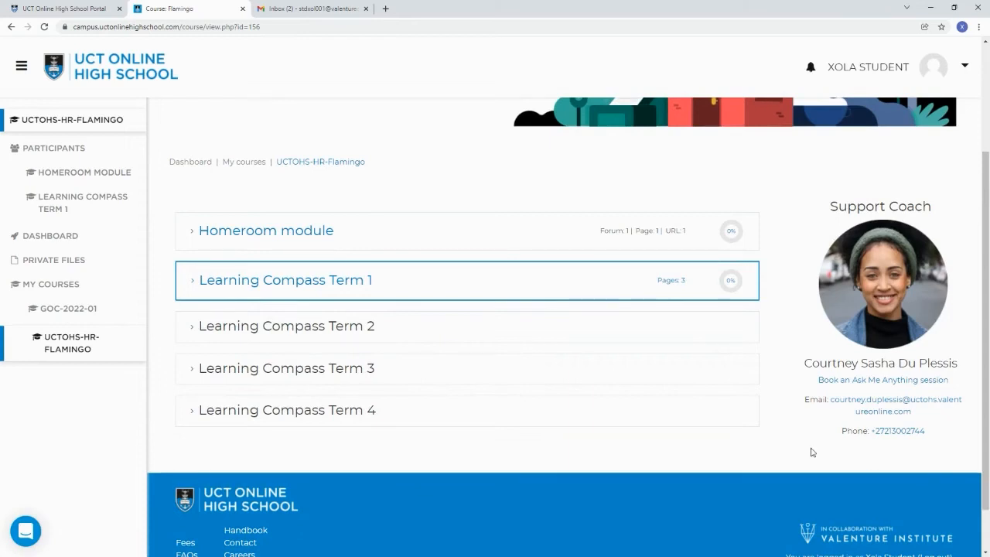
{"action": "scroll", "scroll_direction": "down", "scroll_amount": 3}
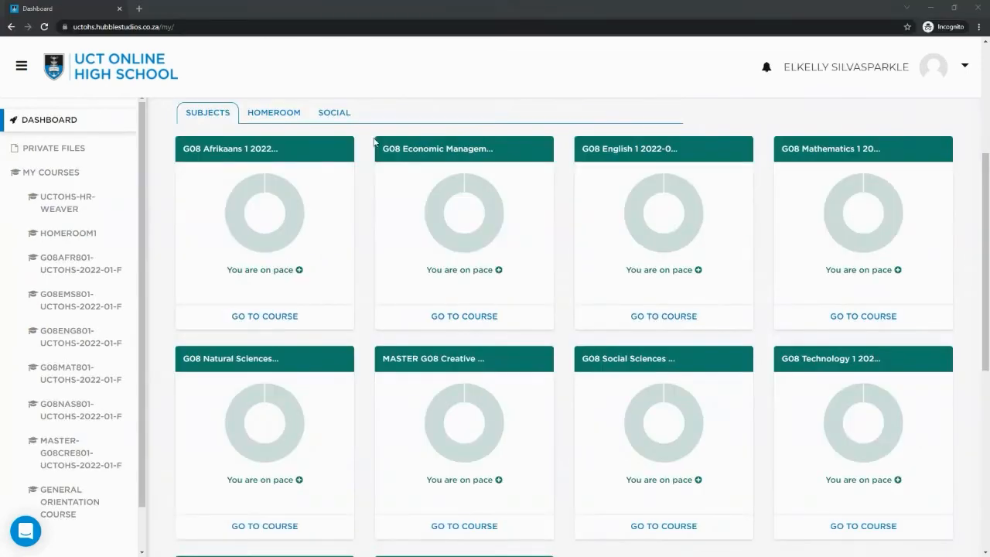
{"action": "mouse_move", "coordinate": [257, 270]}
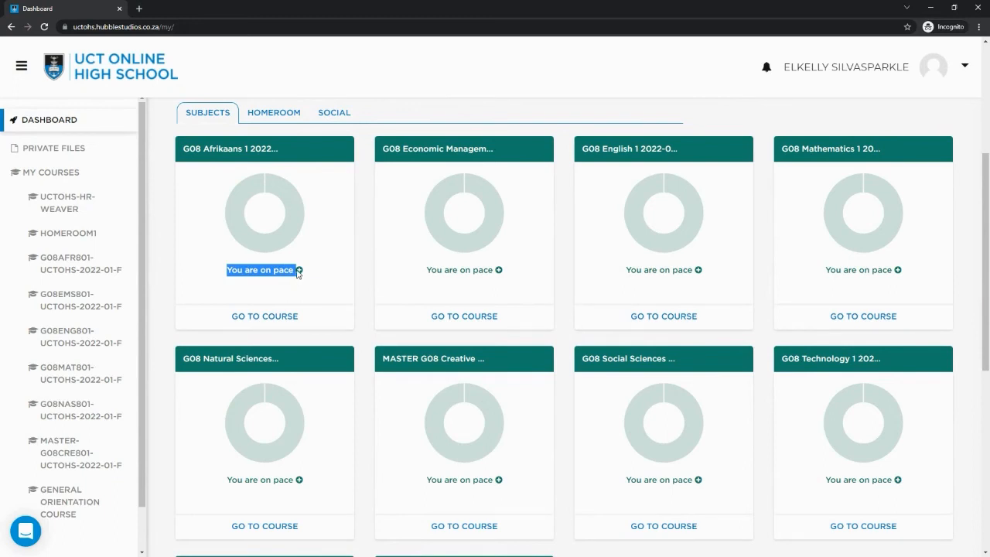
Step: Open the G08 Afrikaans pacing chart showing target module completion dates
{"action": "left_click", "coordinate": [259, 270]}
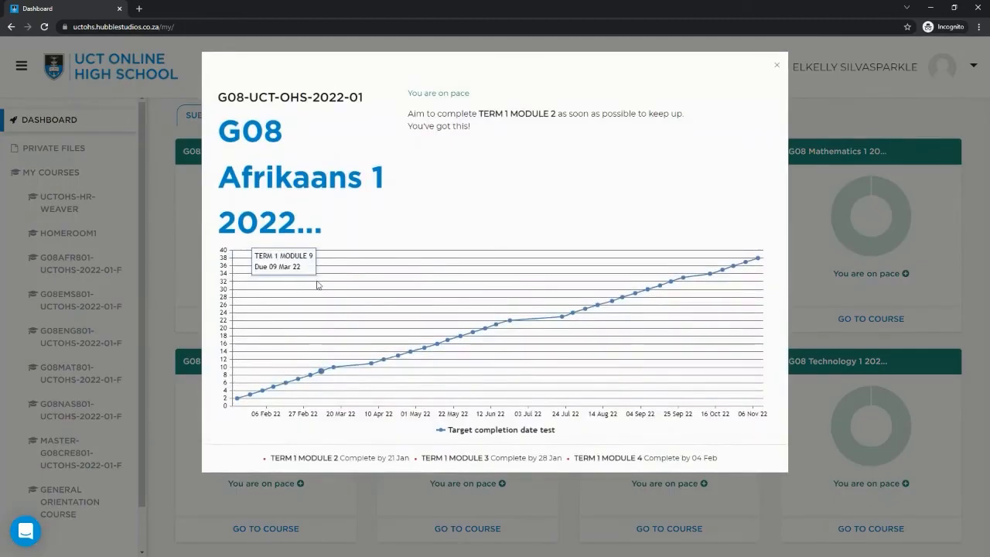
{"action": "mouse_move", "coordinate": [240, 399]}
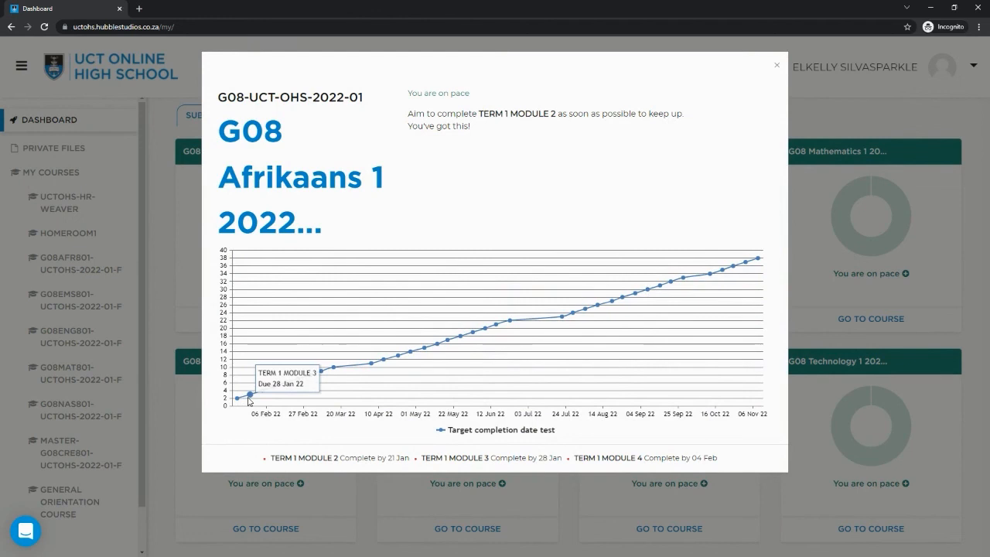
{"action": "mouse_move", "coordinate": [268, 393]}
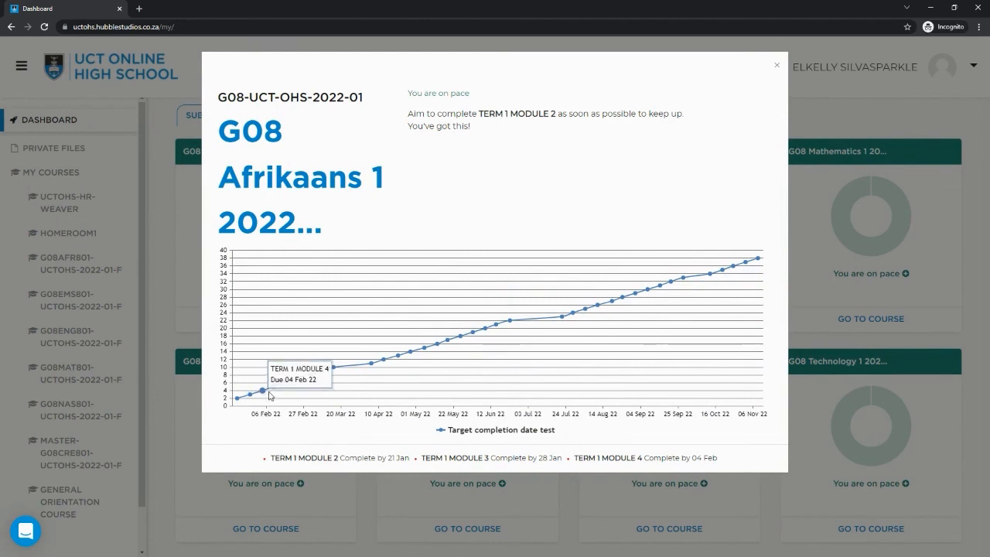
{"action": "mouse_move", "coordinate": [277, 391]}
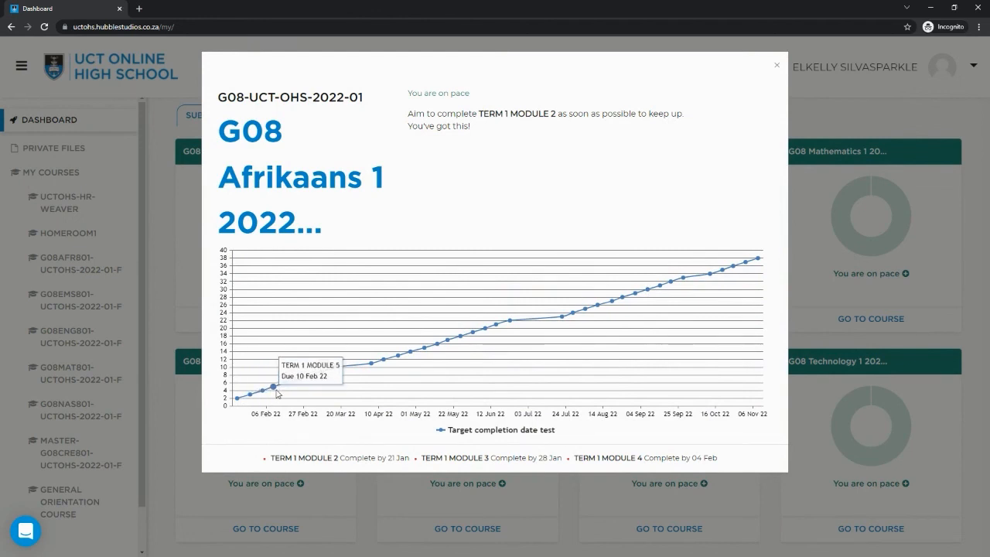